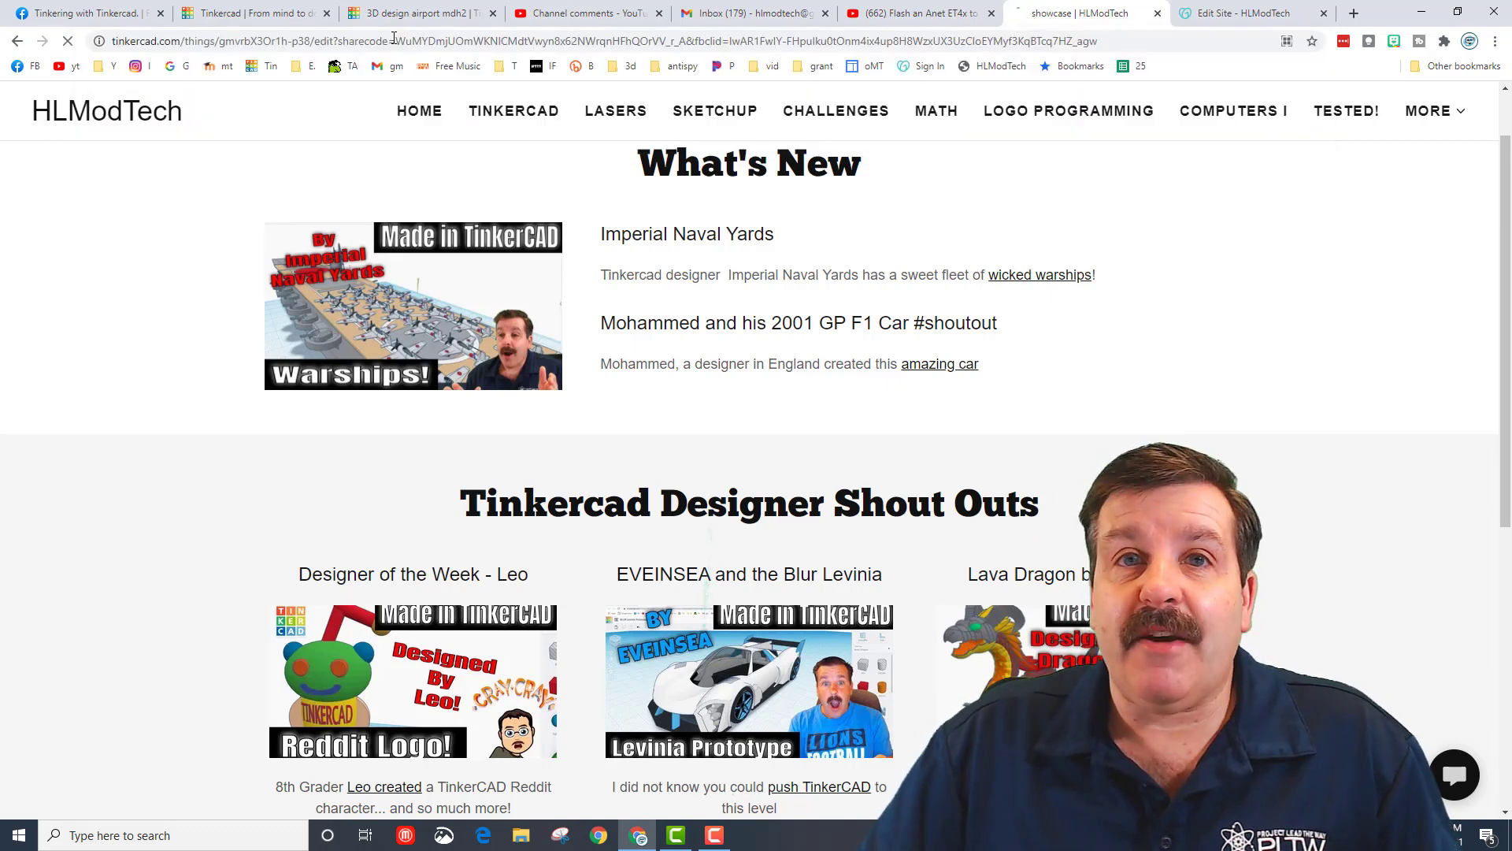
Open the shared P38 twin-boom fighter design link in Tinkercad.
{"action": "left_click", "coordinate": [1080, 14]}
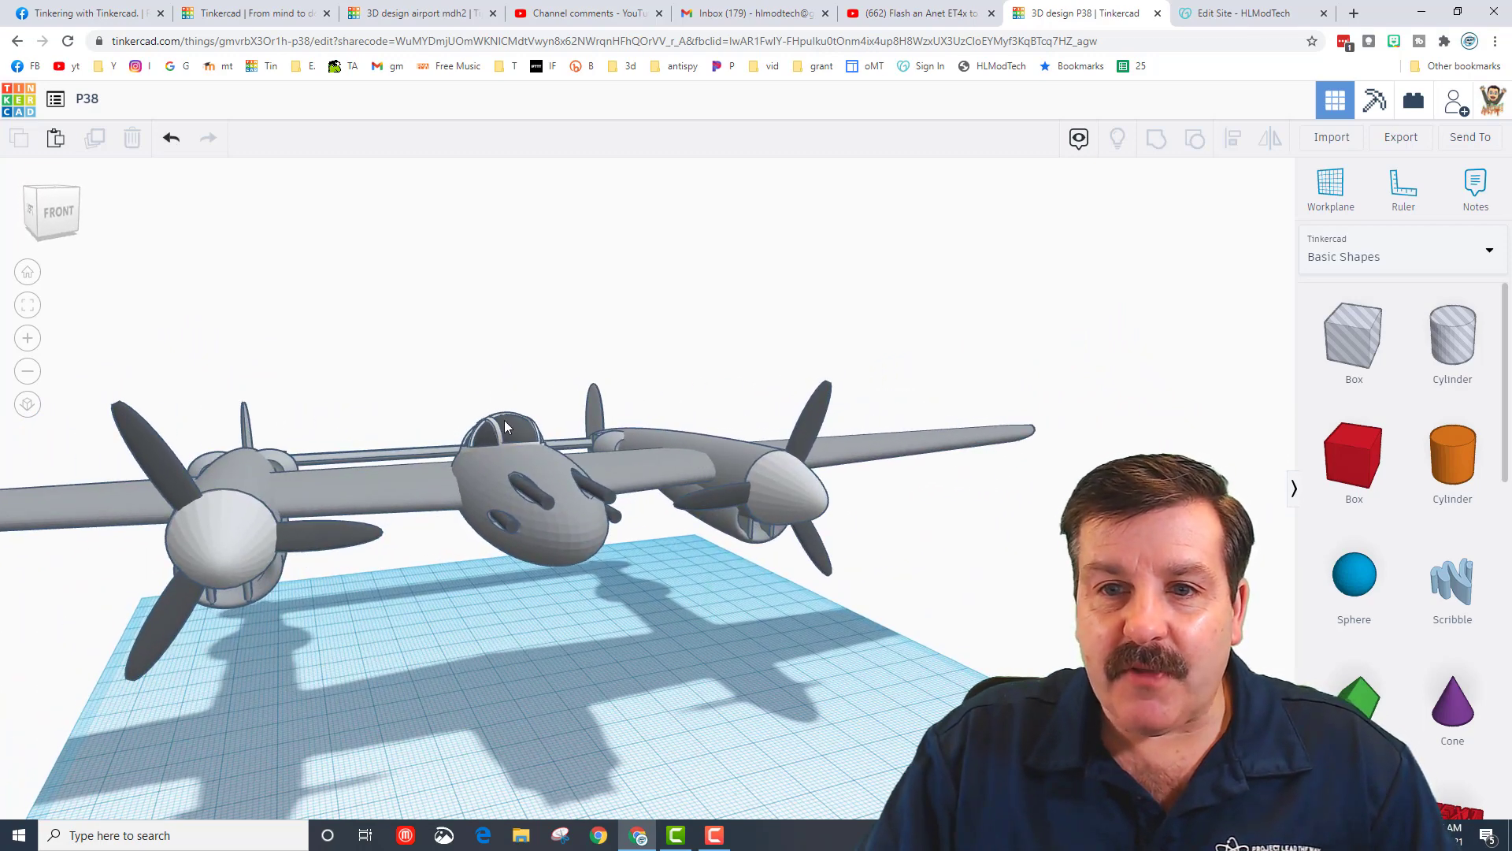
Inspect the P38's cockpit canopy, then switch to the airport mdh2 design tab.
{"action": "left_click", "coordinate": [499, 429]}
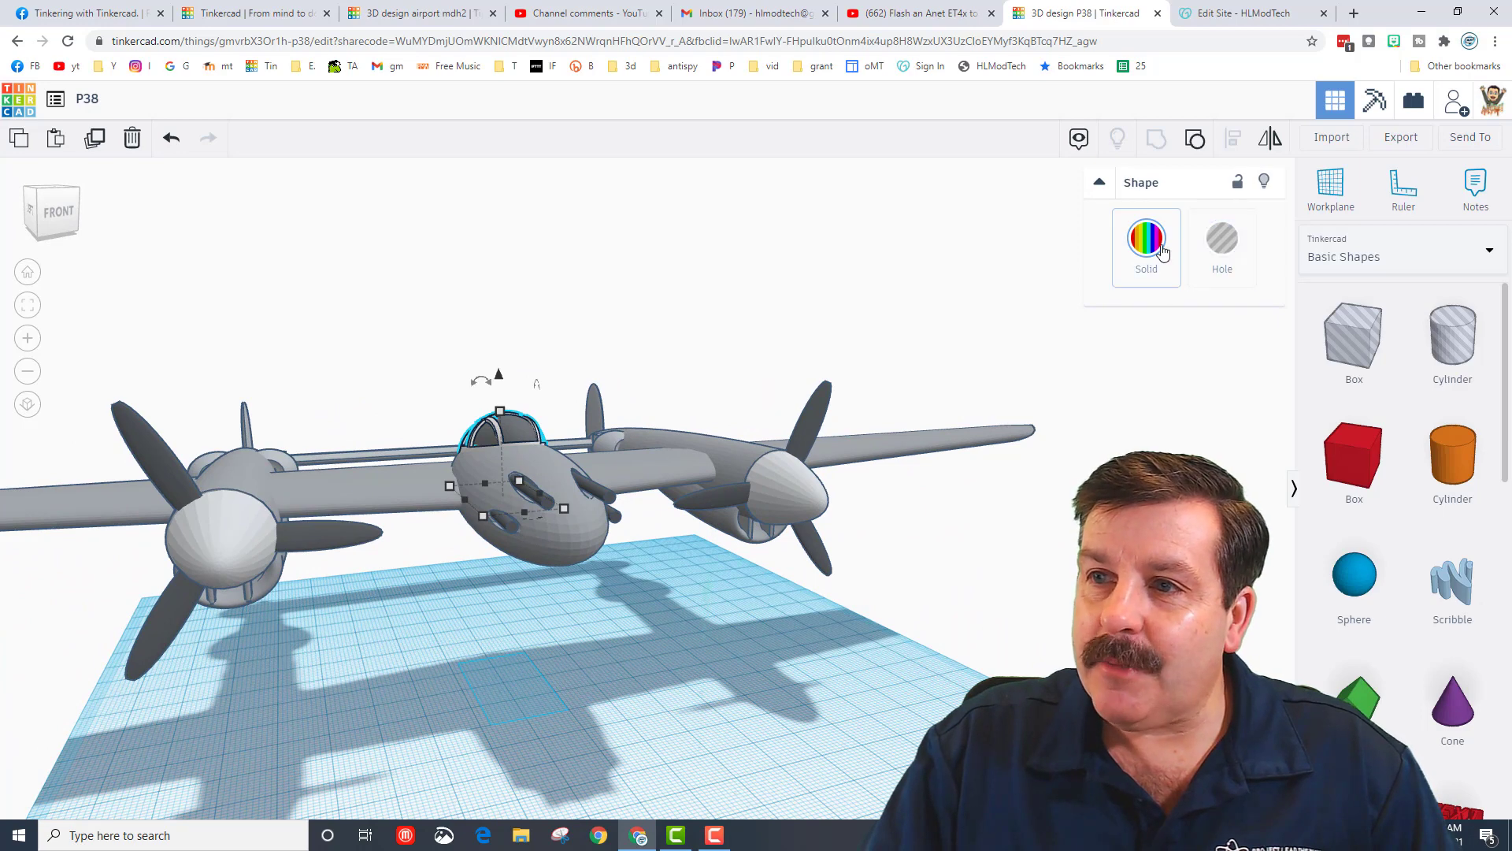
{"action": "left_click", "coordinate": [1146, 238]}
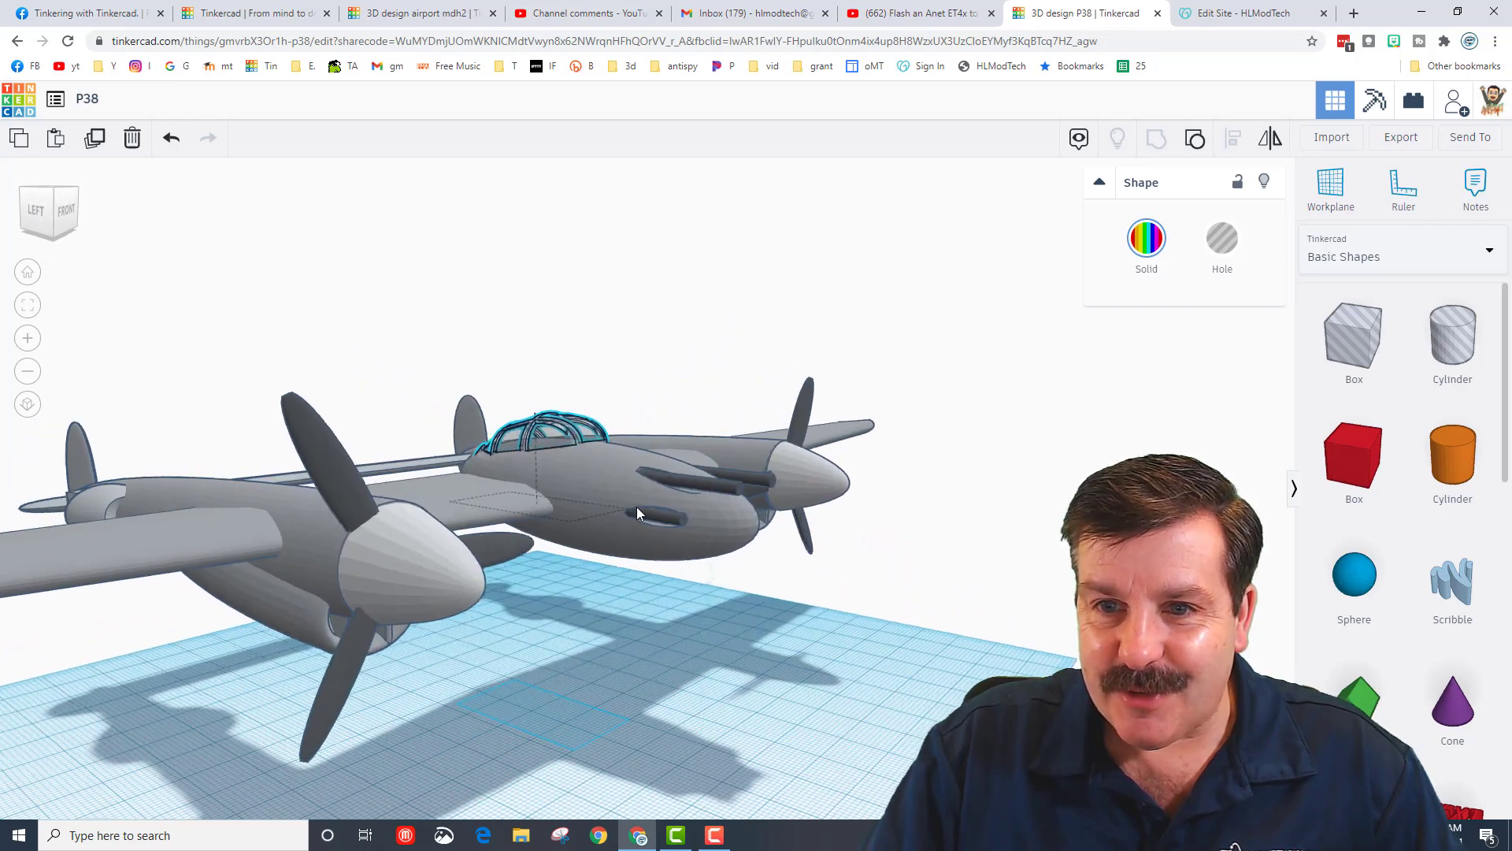
{"action": "left_click", "coordinate": [1146, 238]}
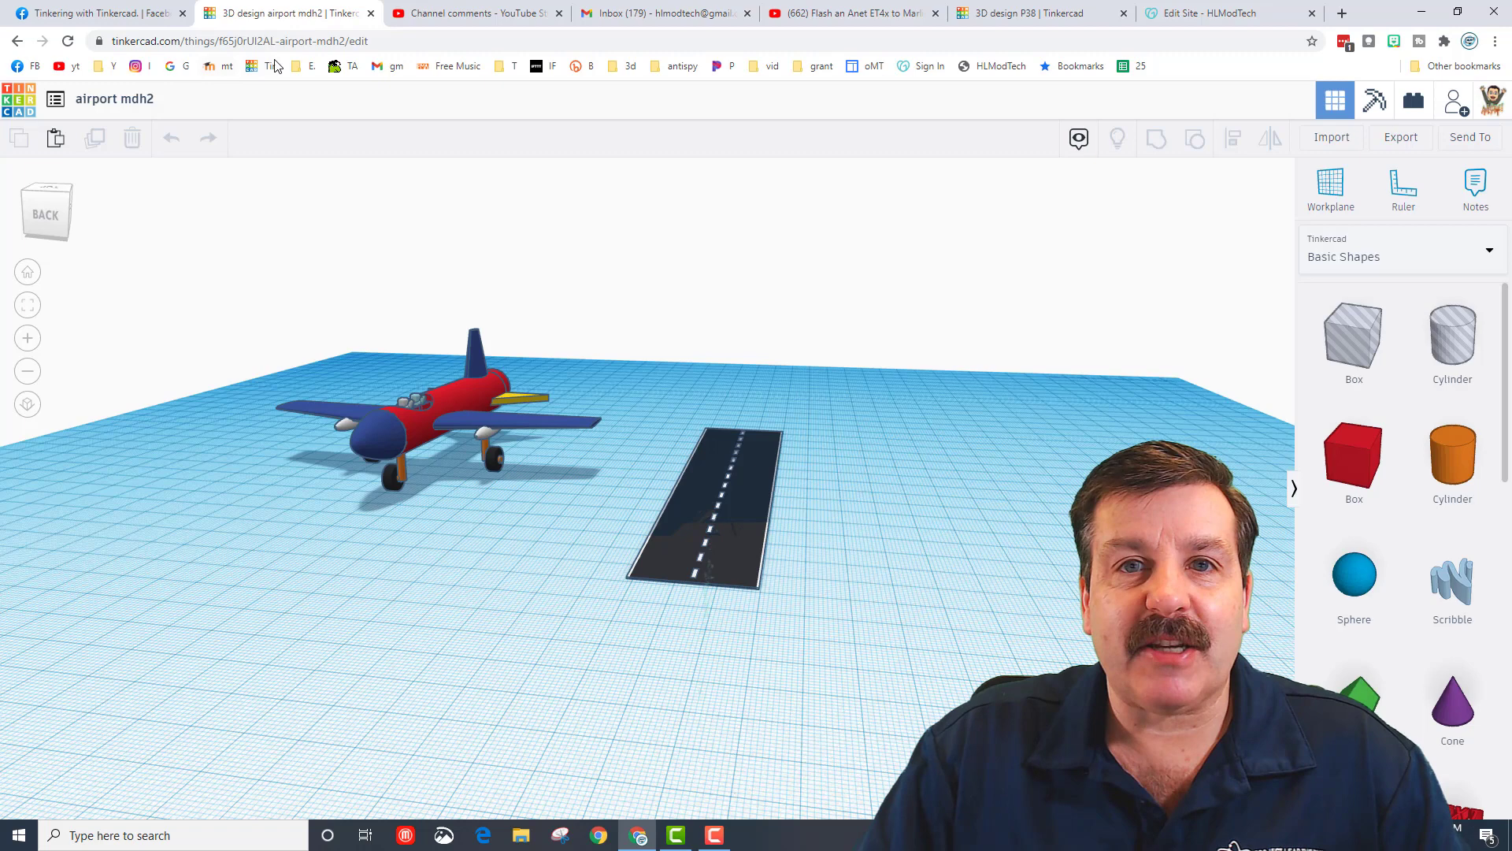
Paste and go to the B17_bomber share link from the address bar.
{"action": "right_click", "coordinate": [198, 40]}
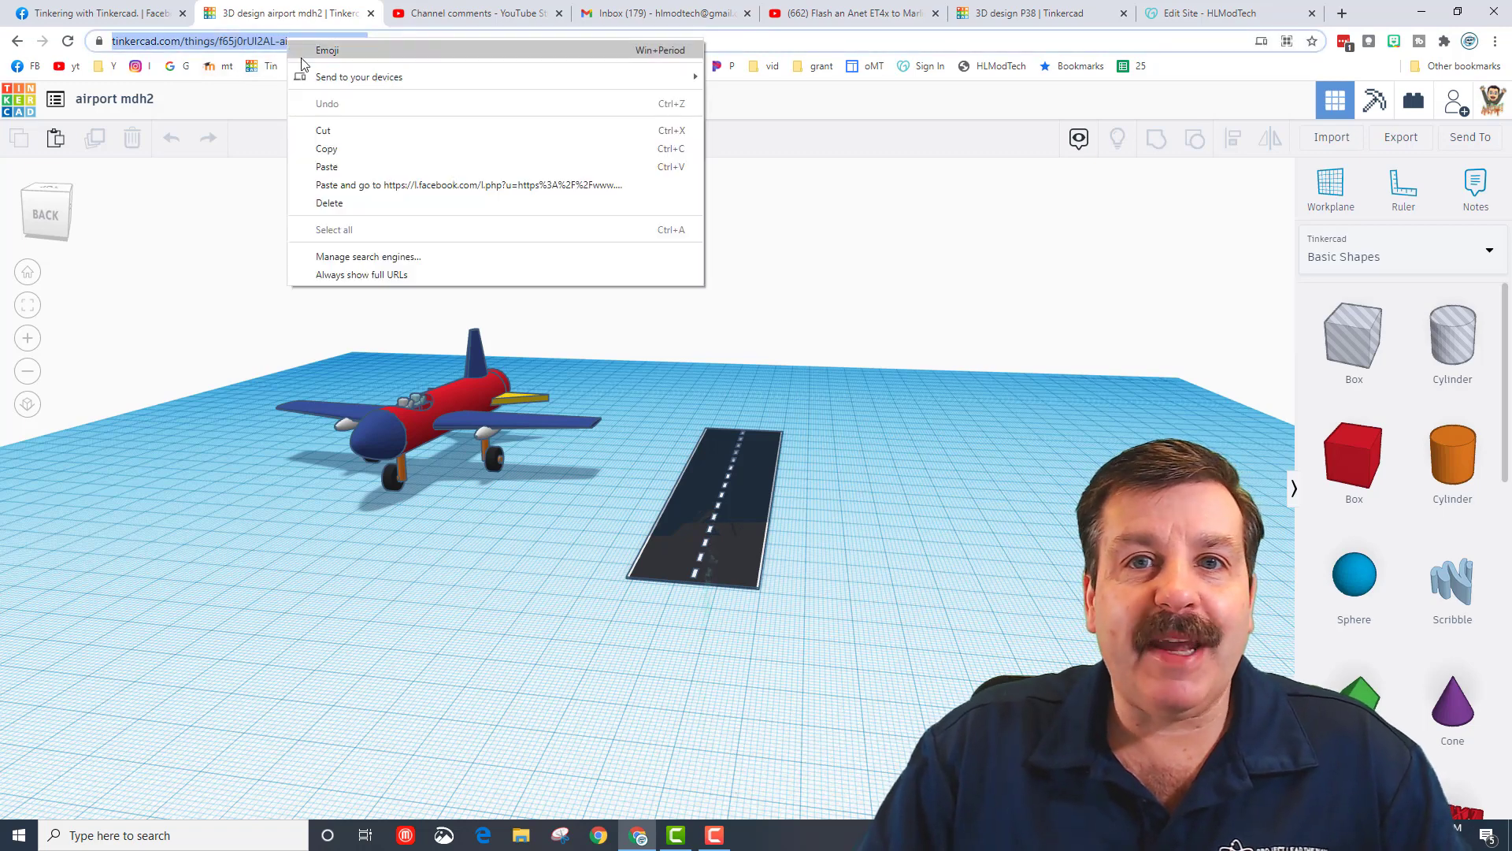
{"action": "left_click", "coordinate": [467, 184]}
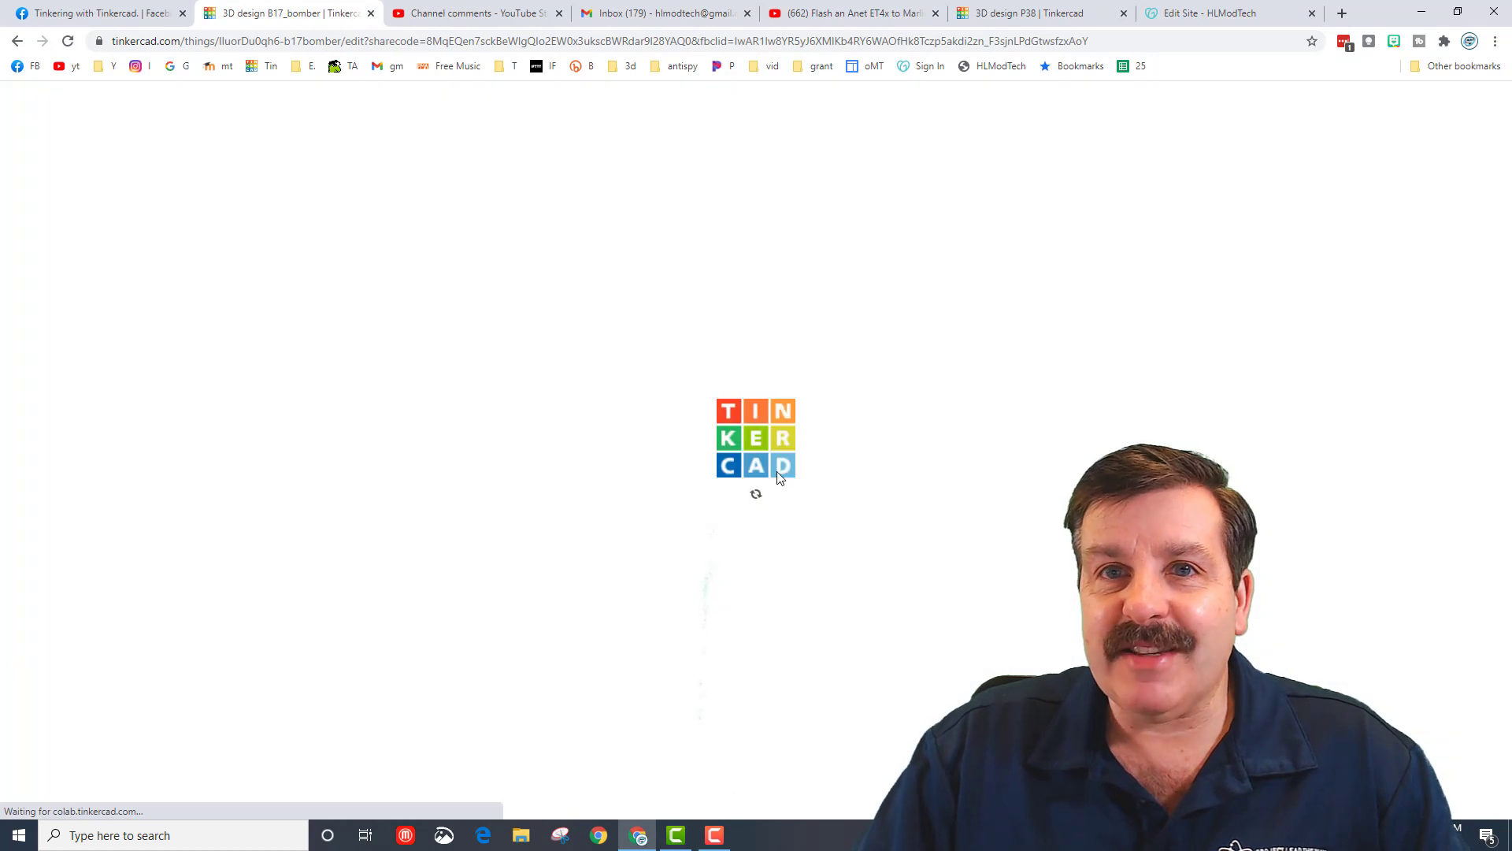
{"action": "mouse_move", "coordinate": [933, 465]}
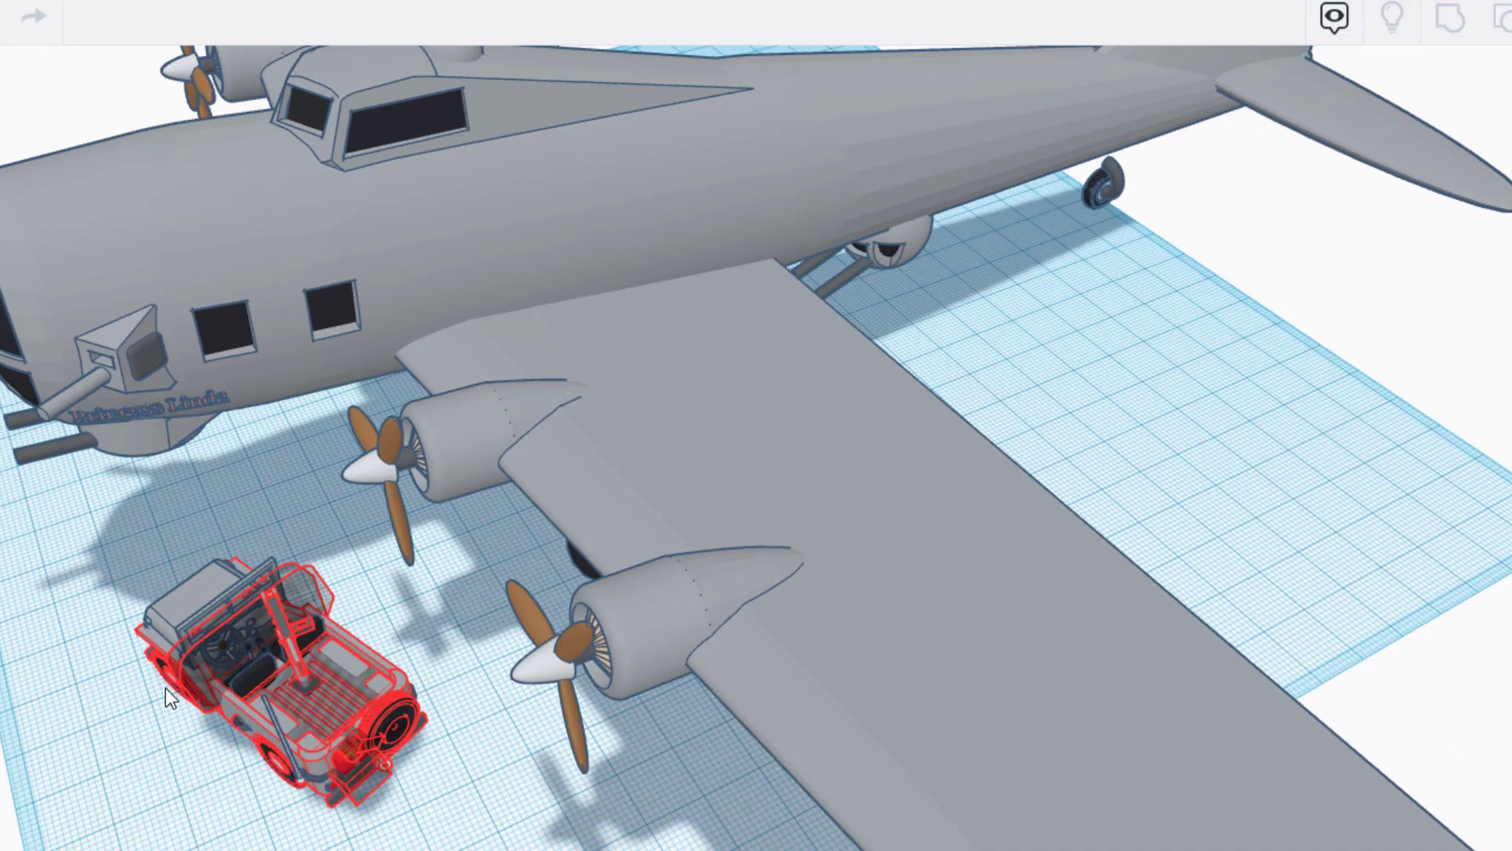
{"action": "left_click", "coordinate": [603, 676]}
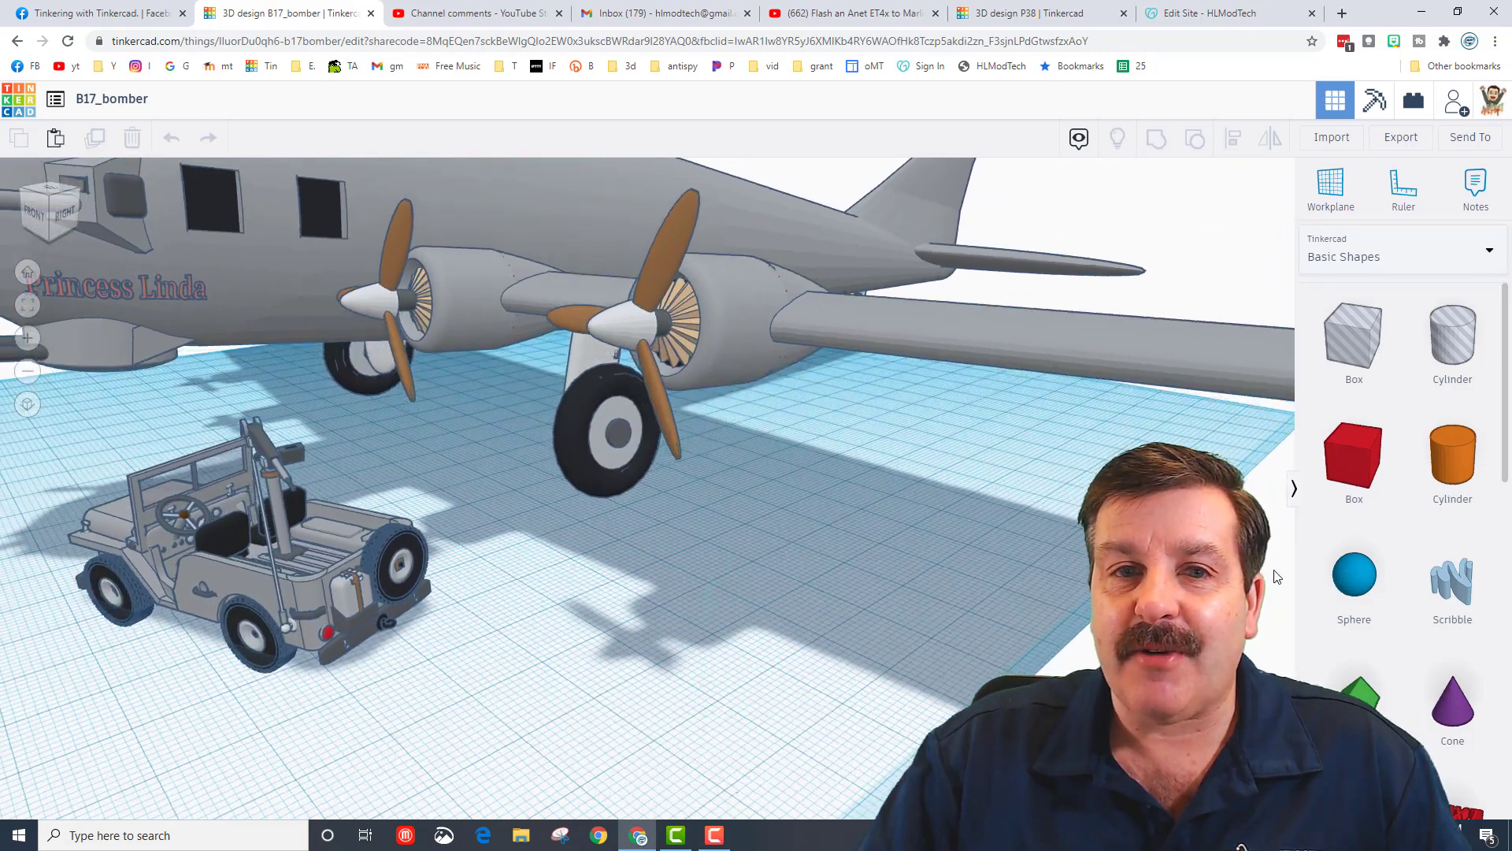
View the whole B-17 bomber and jeep, then return to the P38 design tab.
{"action": "right_click", "coordinate": [690, 637]}
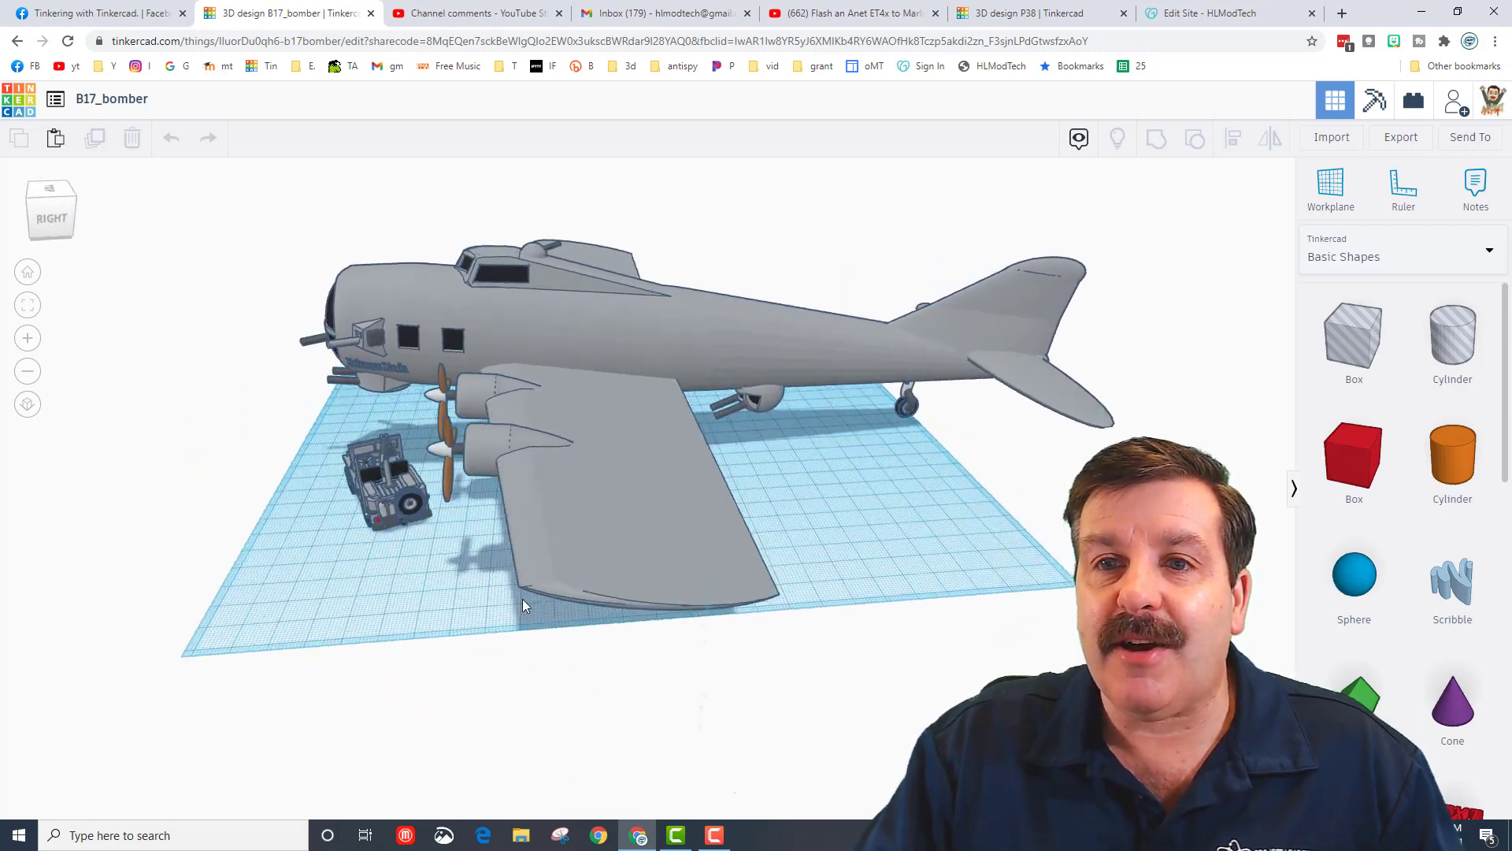
{"action": "left_click", "coordinate": [1031, 13]}
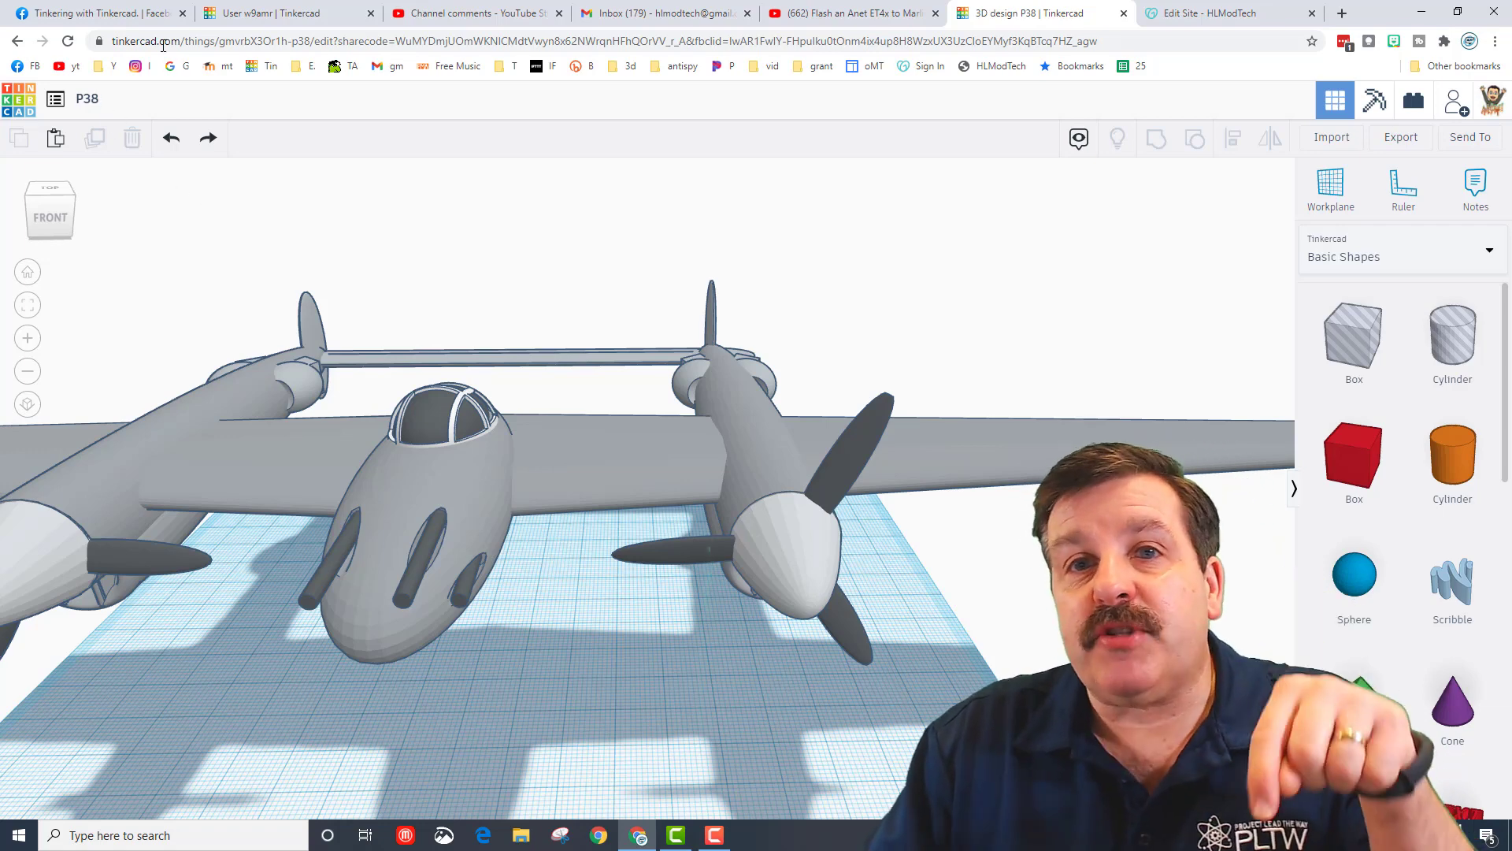
Browse the designer's profile and open their Willys_jeep design page.
{"action": "left_click", "coordinate": [286, 12]}
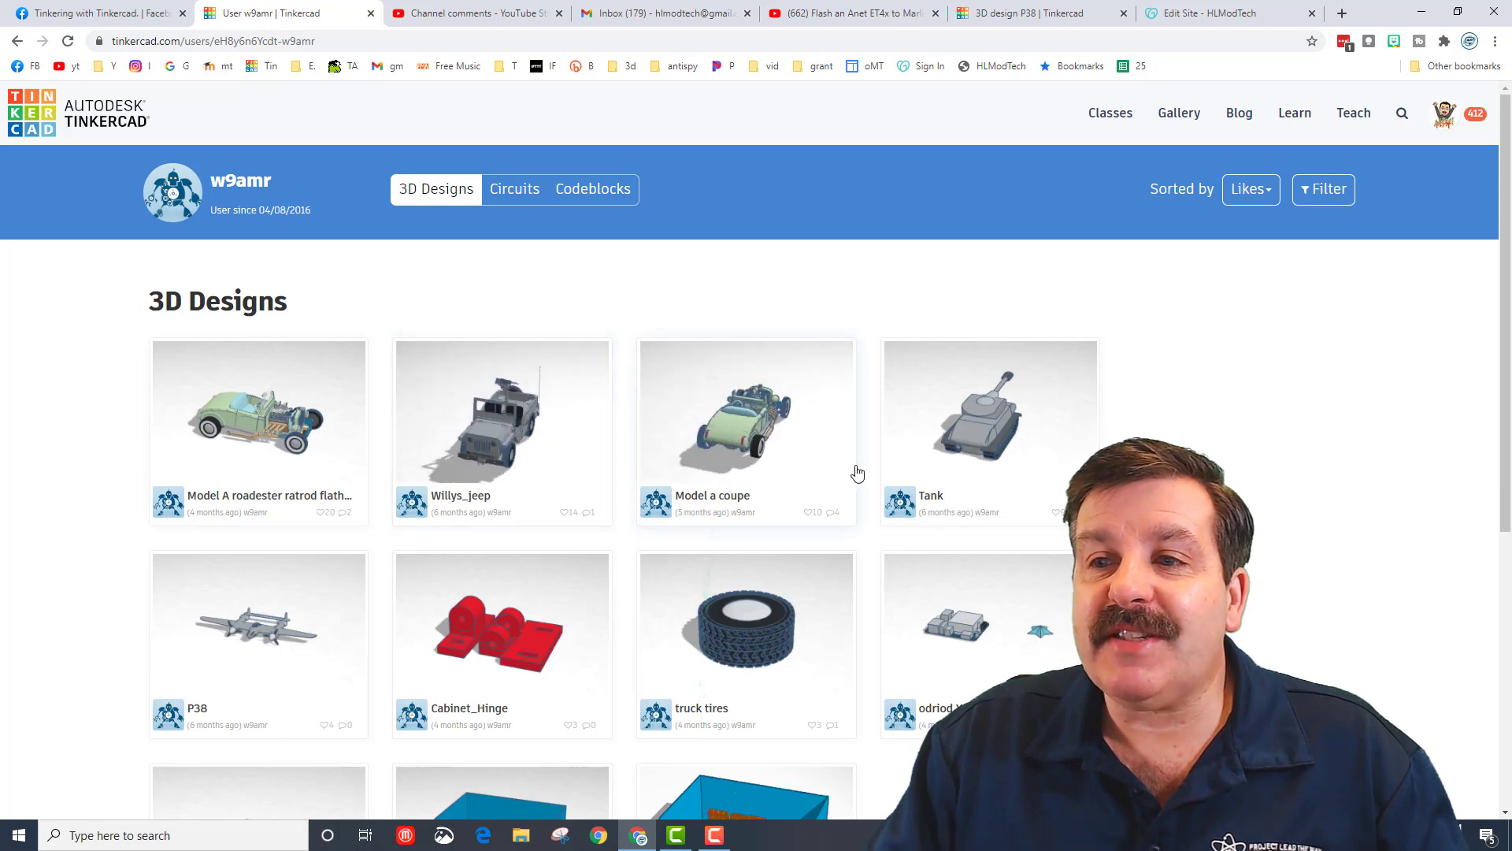
{"action": "scroll", "scroll_direction": "down", "scroll_amount": 3}
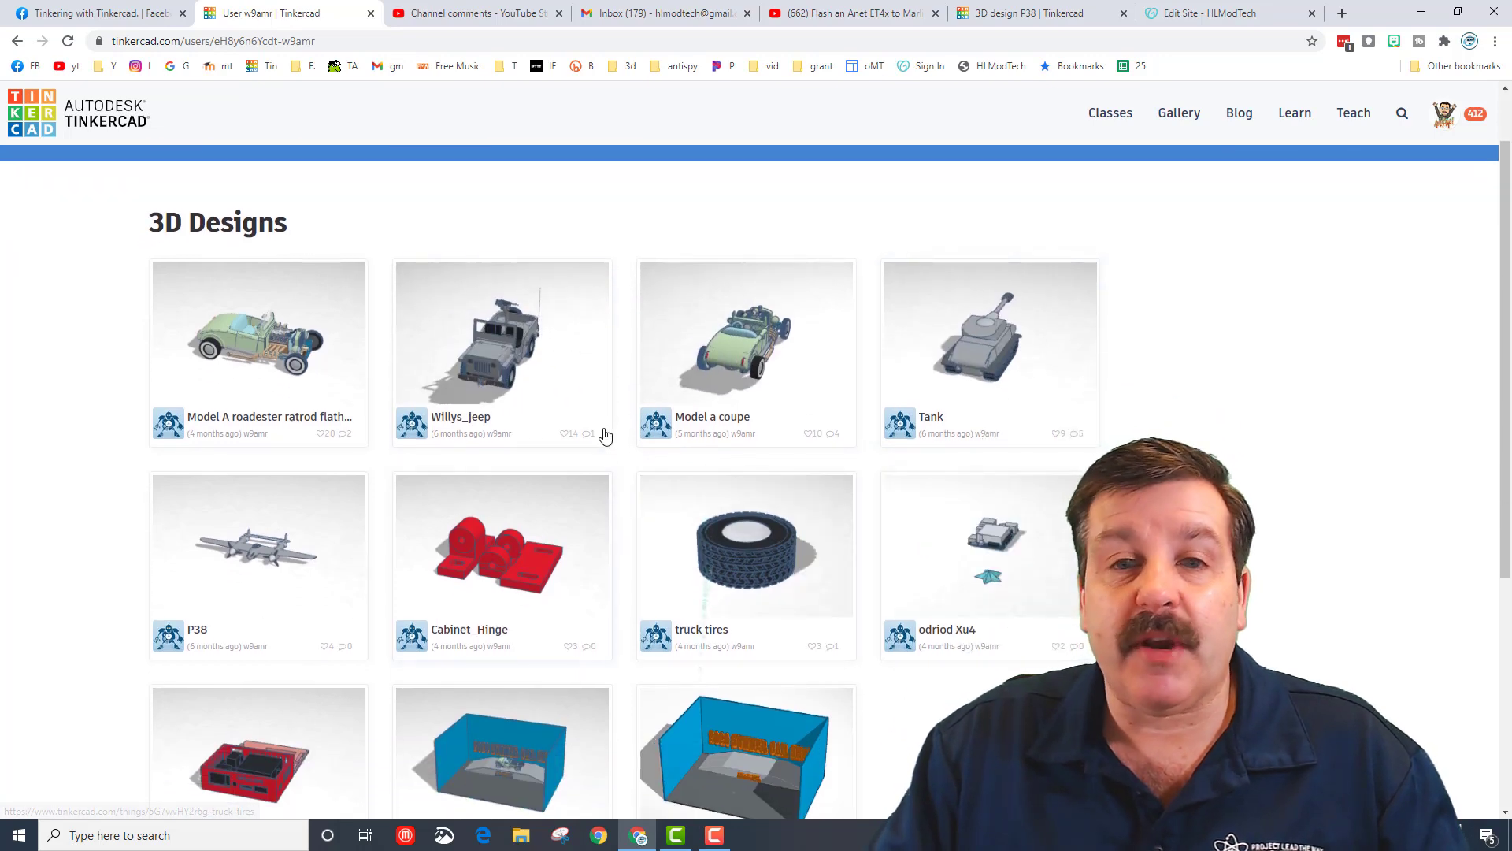
{"action": "mouse_move", "coordinate": [489, 381]}
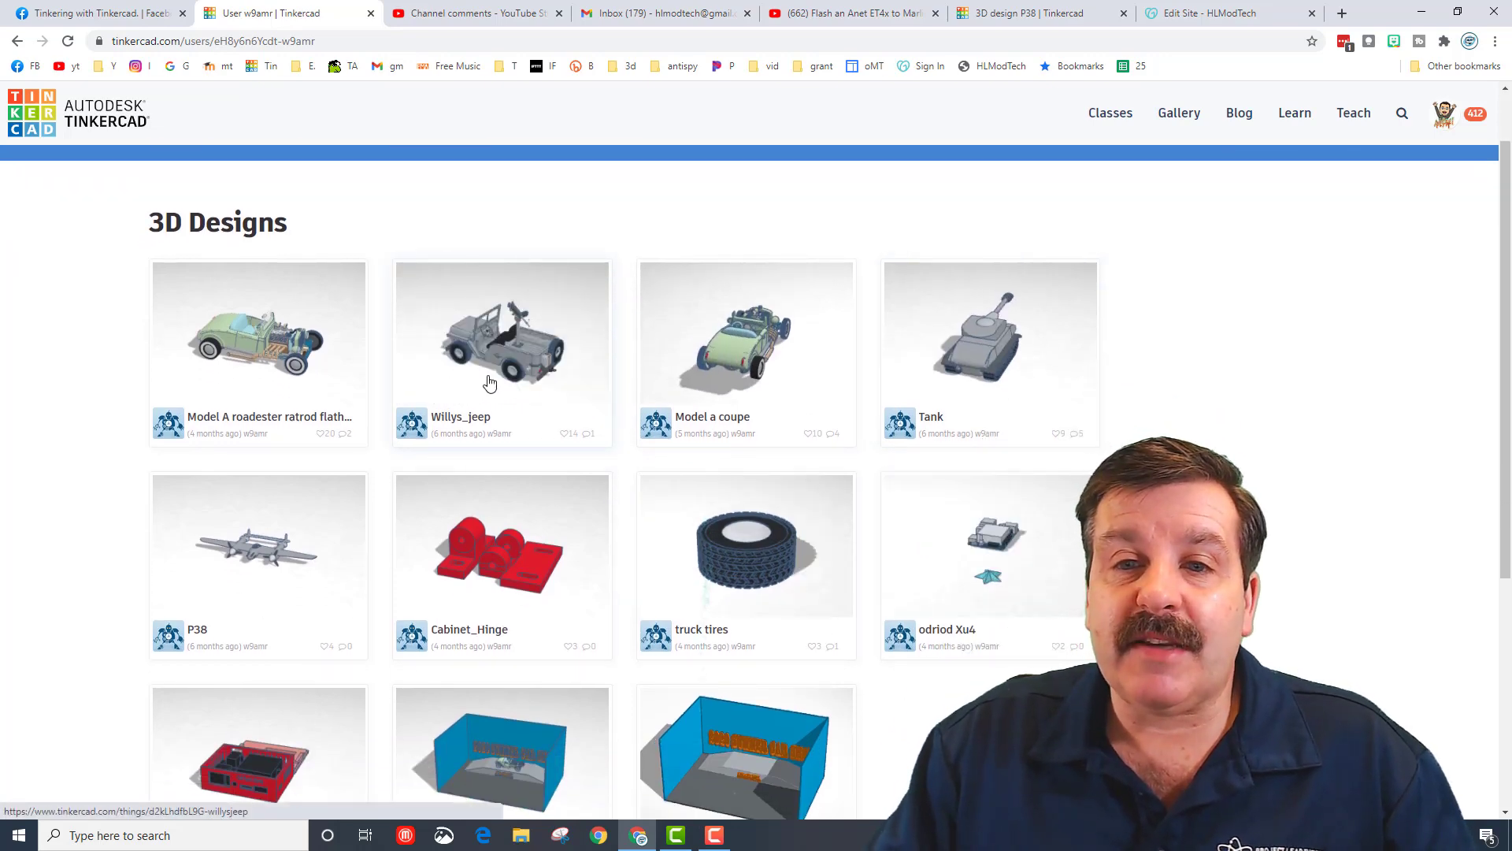
{"action": "left_click", "coordinate": [501, 334]}
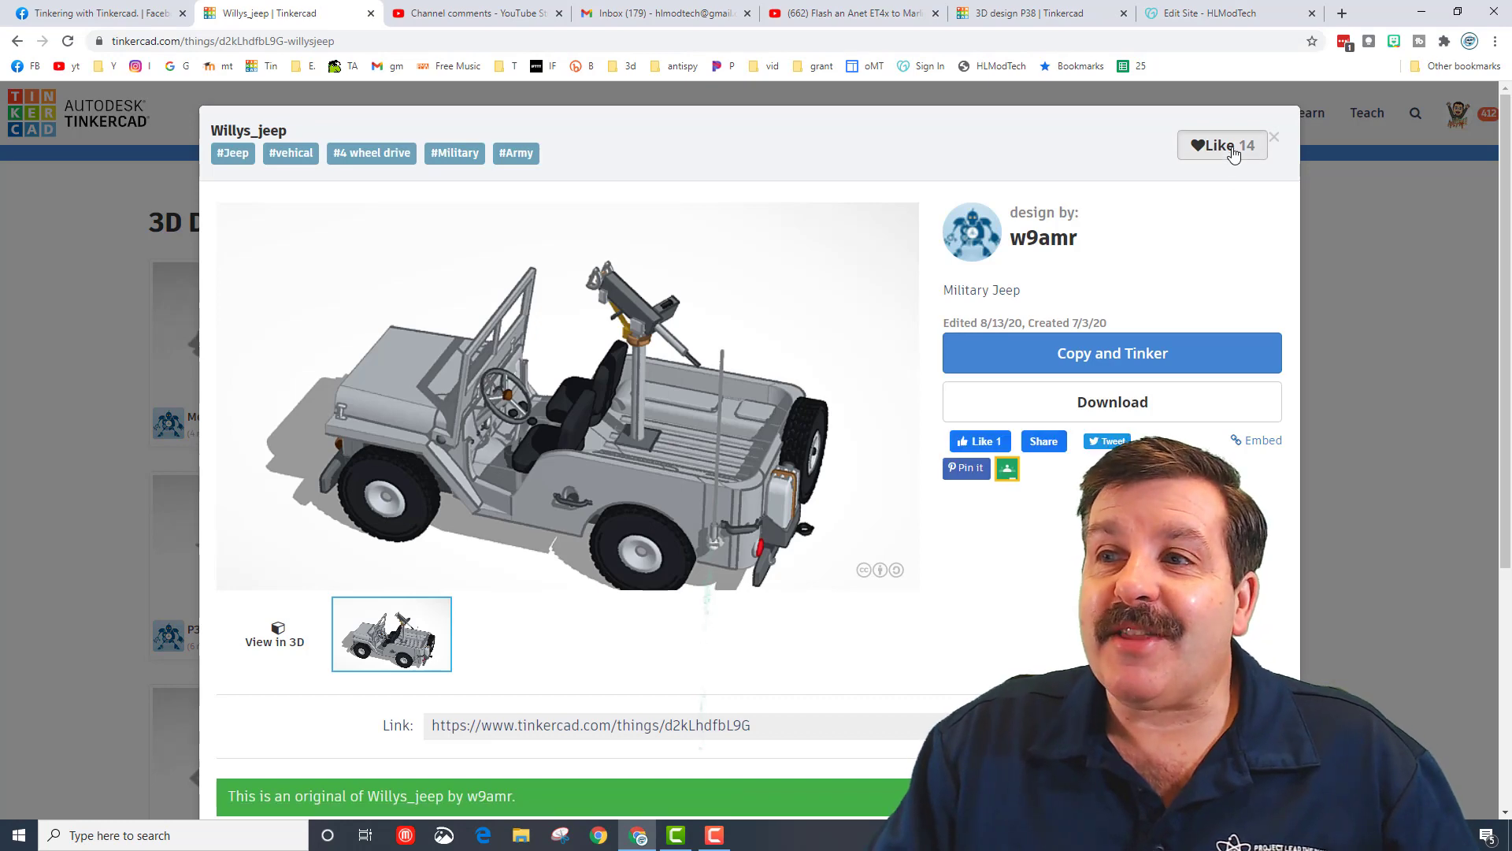
Comment 'Dude! That is fantastic. Thanks for sharing.' on the Willys_jeep design.
{"action": "scroll", "scroll_direction": "down", "scroll_amount": 3}
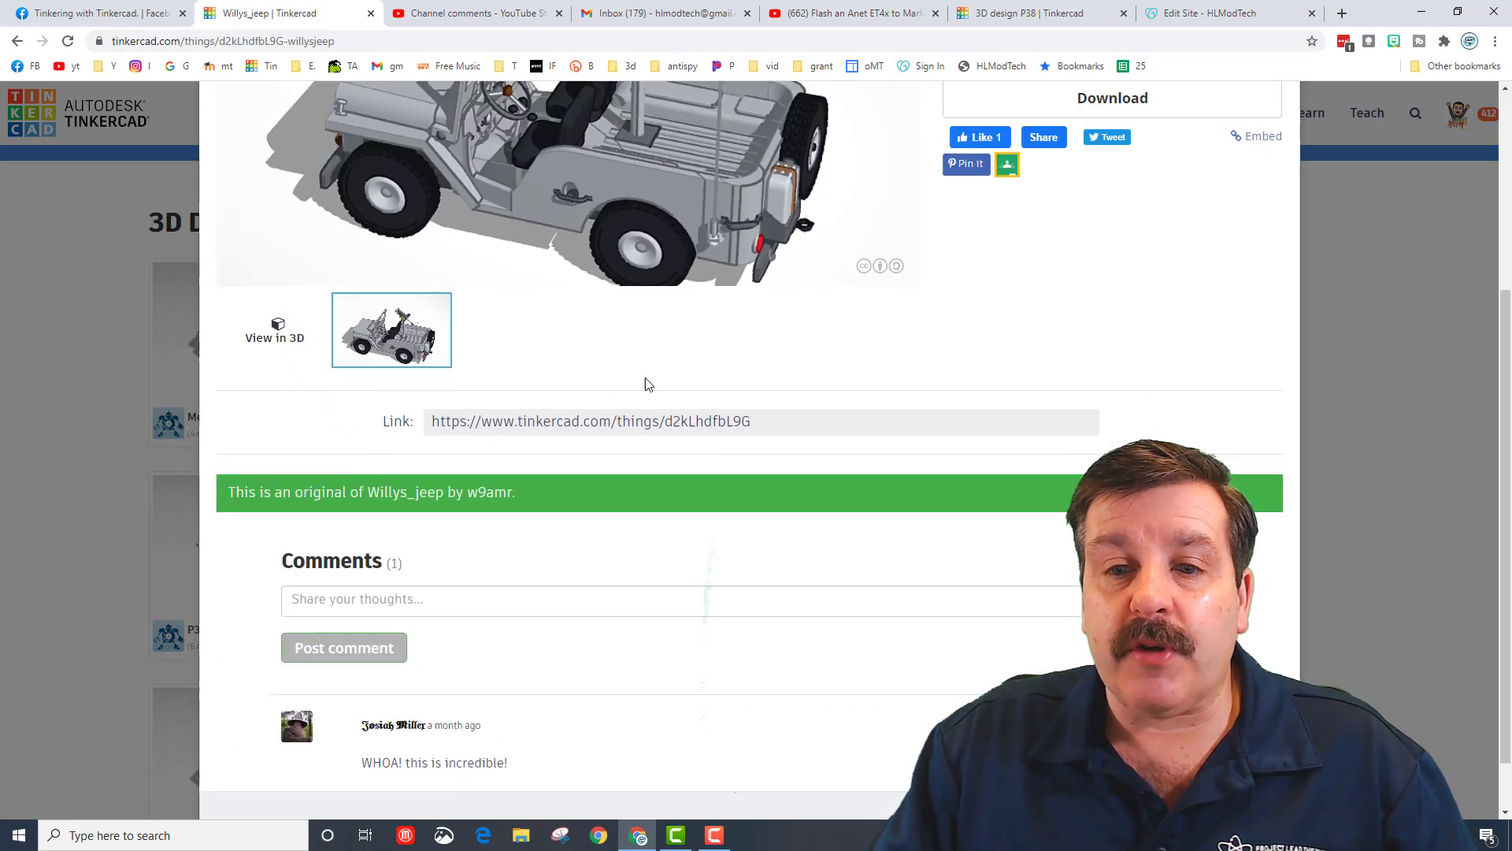
{"action": "scroll", "scroll_direction": "down", "scroll_amount": 3}
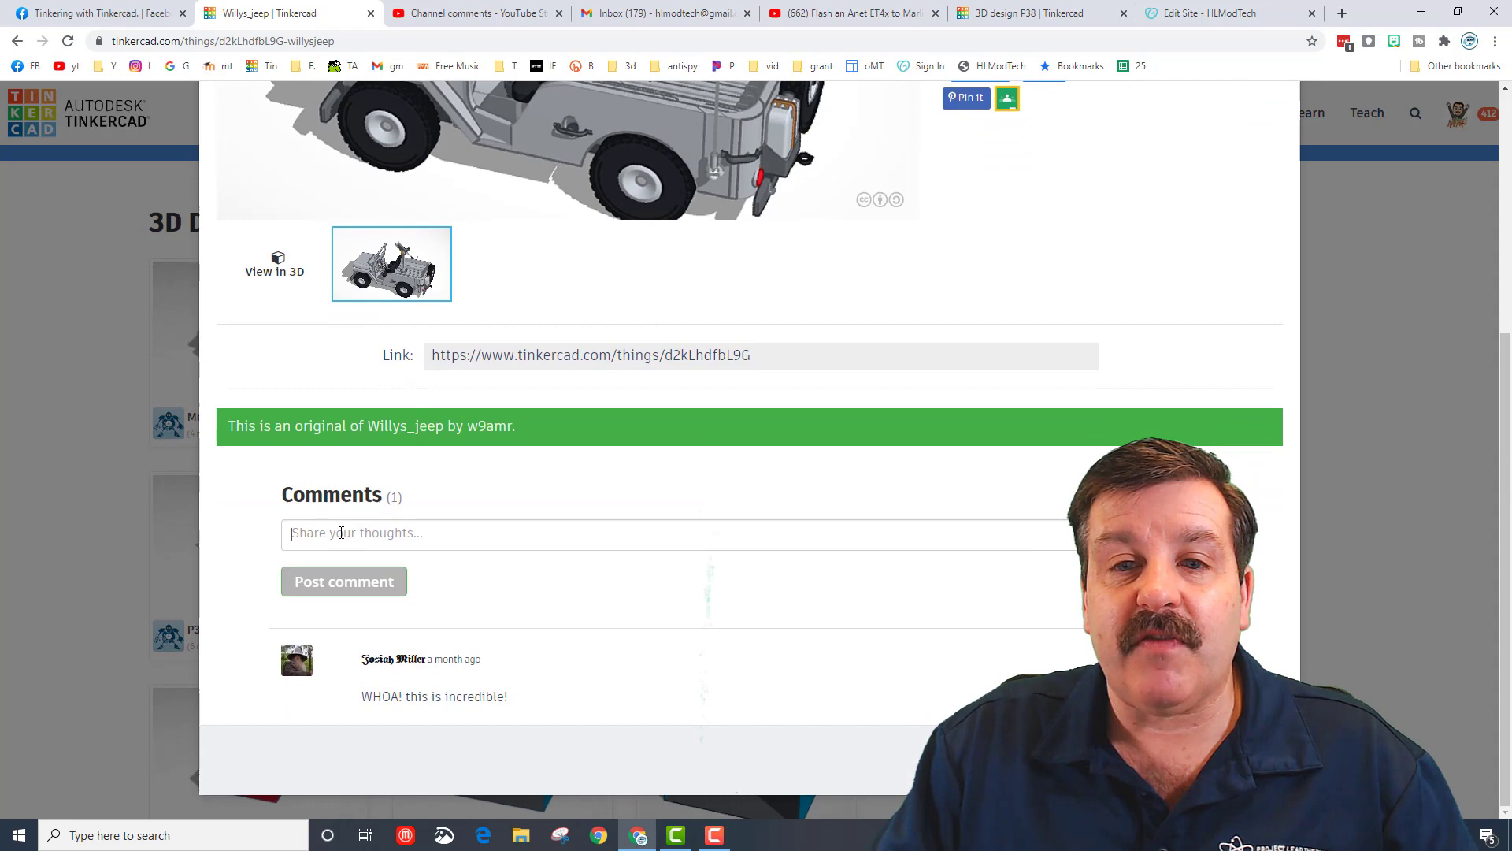
{"action": "type", "text": "Dude! That is fantastic. Thanks for sharing."}
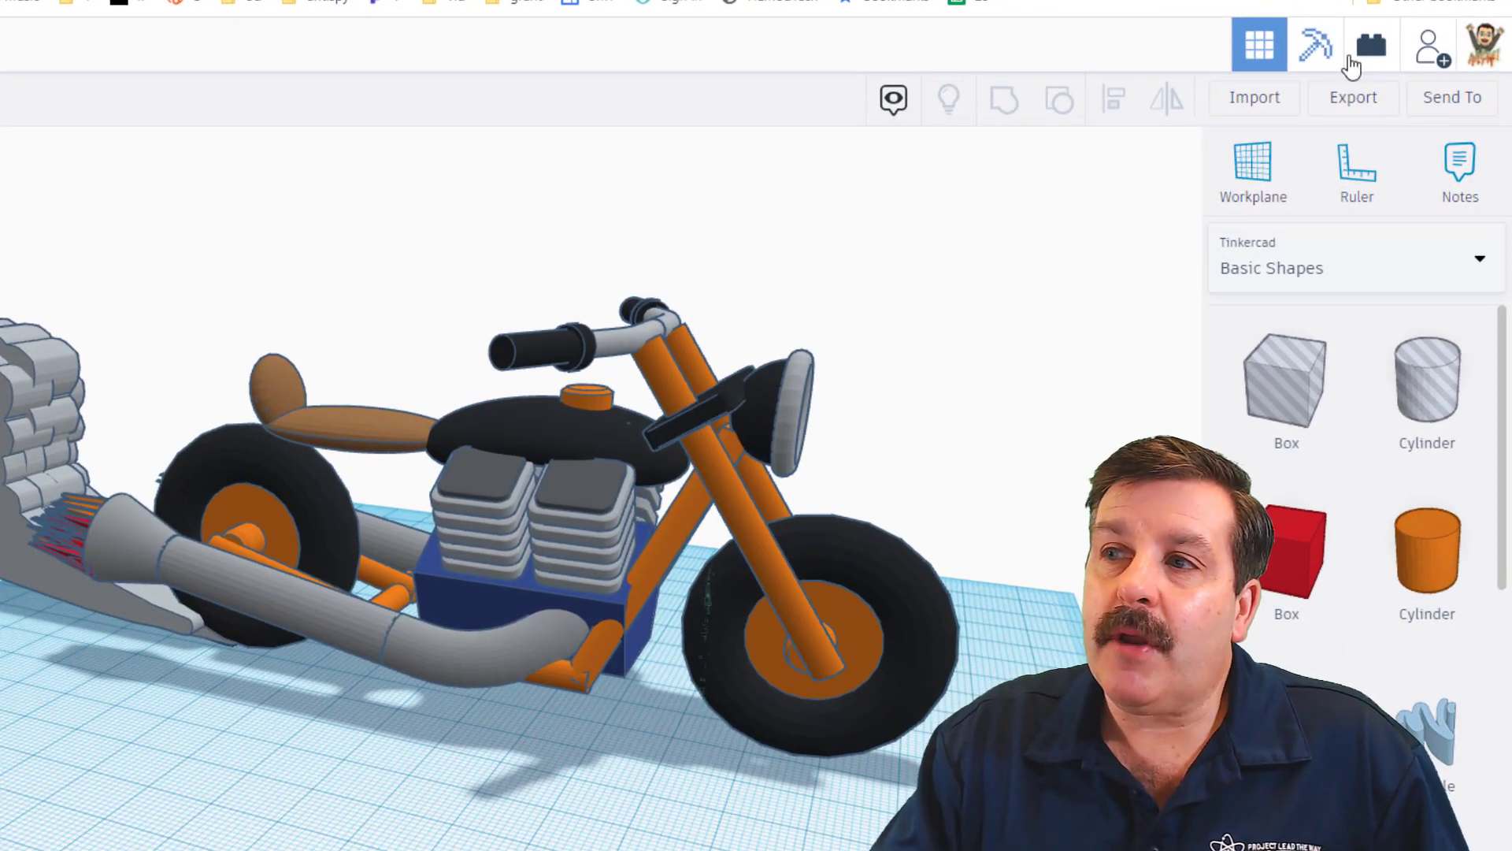
Generate and copy a new collaboration link for the motorcycle design, then close Collaborate.
{"action": "left_click", "coordinate": [1431, 44]}
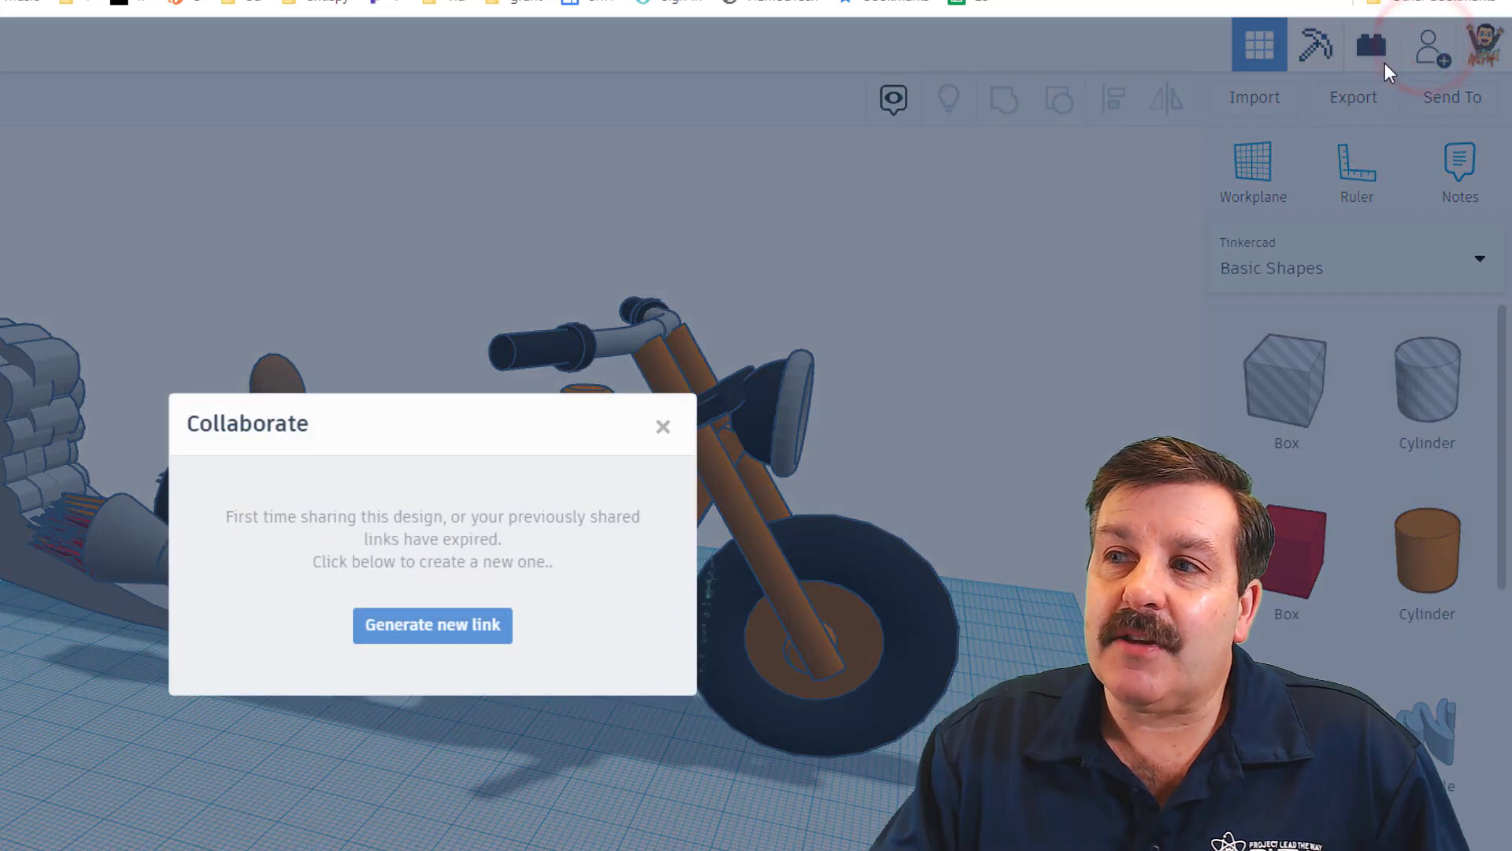
{"action": "left_click", "coordinate": [432, 624]}
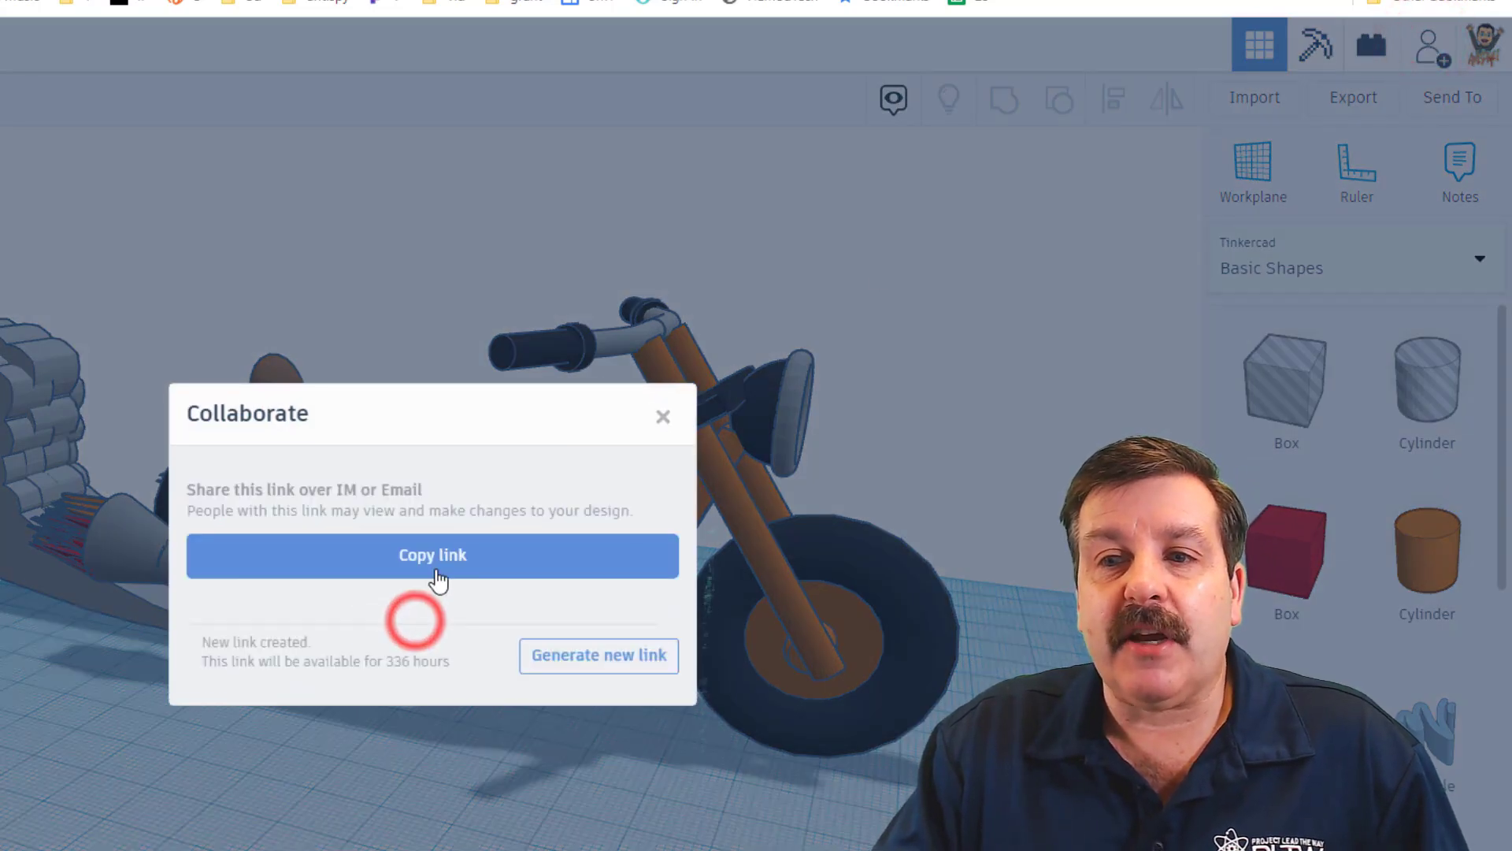
{"action": "left_click", "coordinate": [432, 555]}
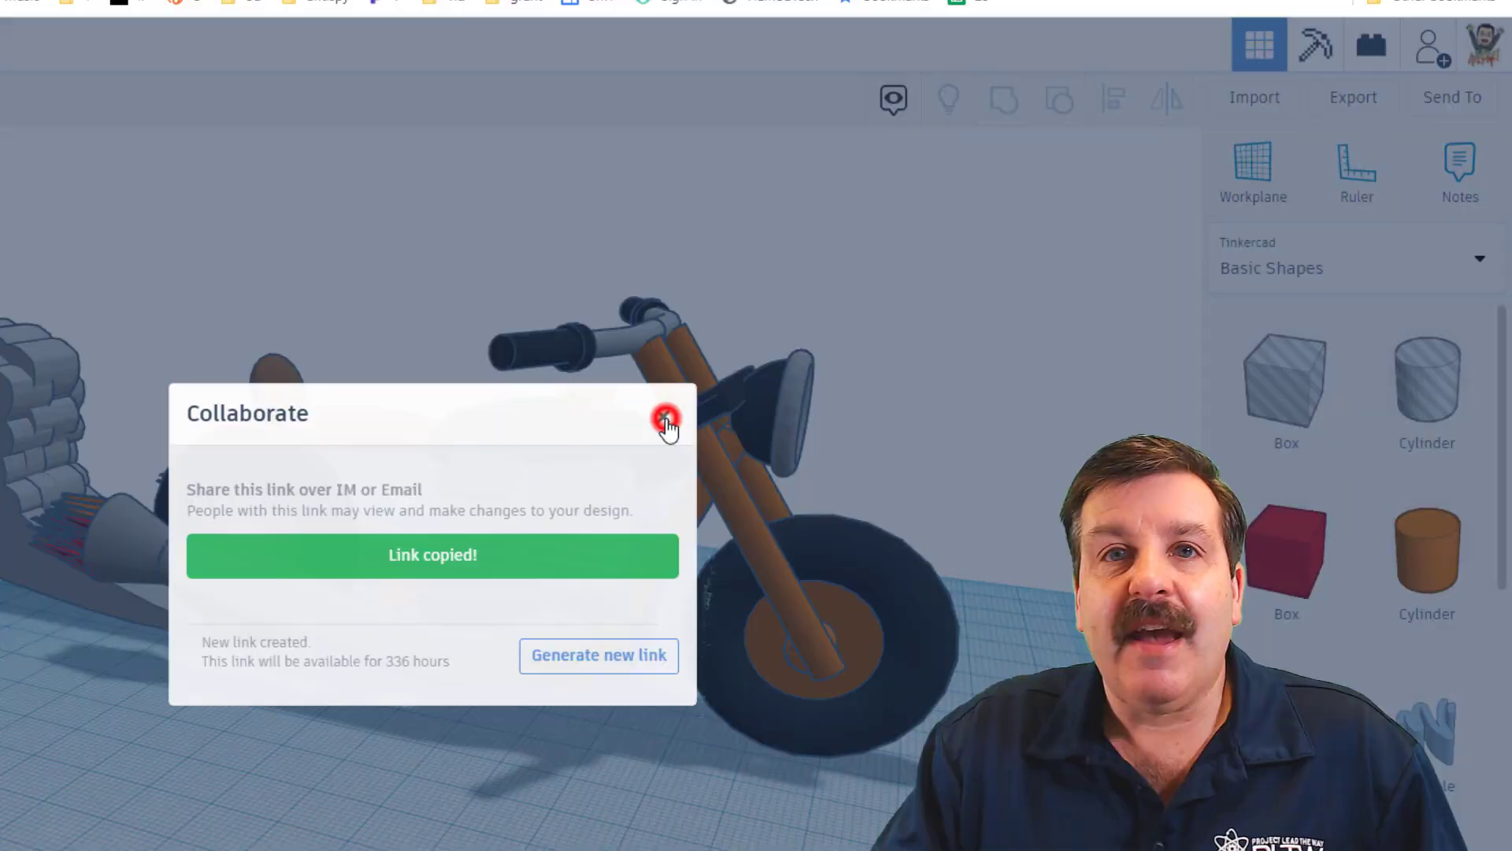
{"action": "left_click", "coordinate": [665, 422]}
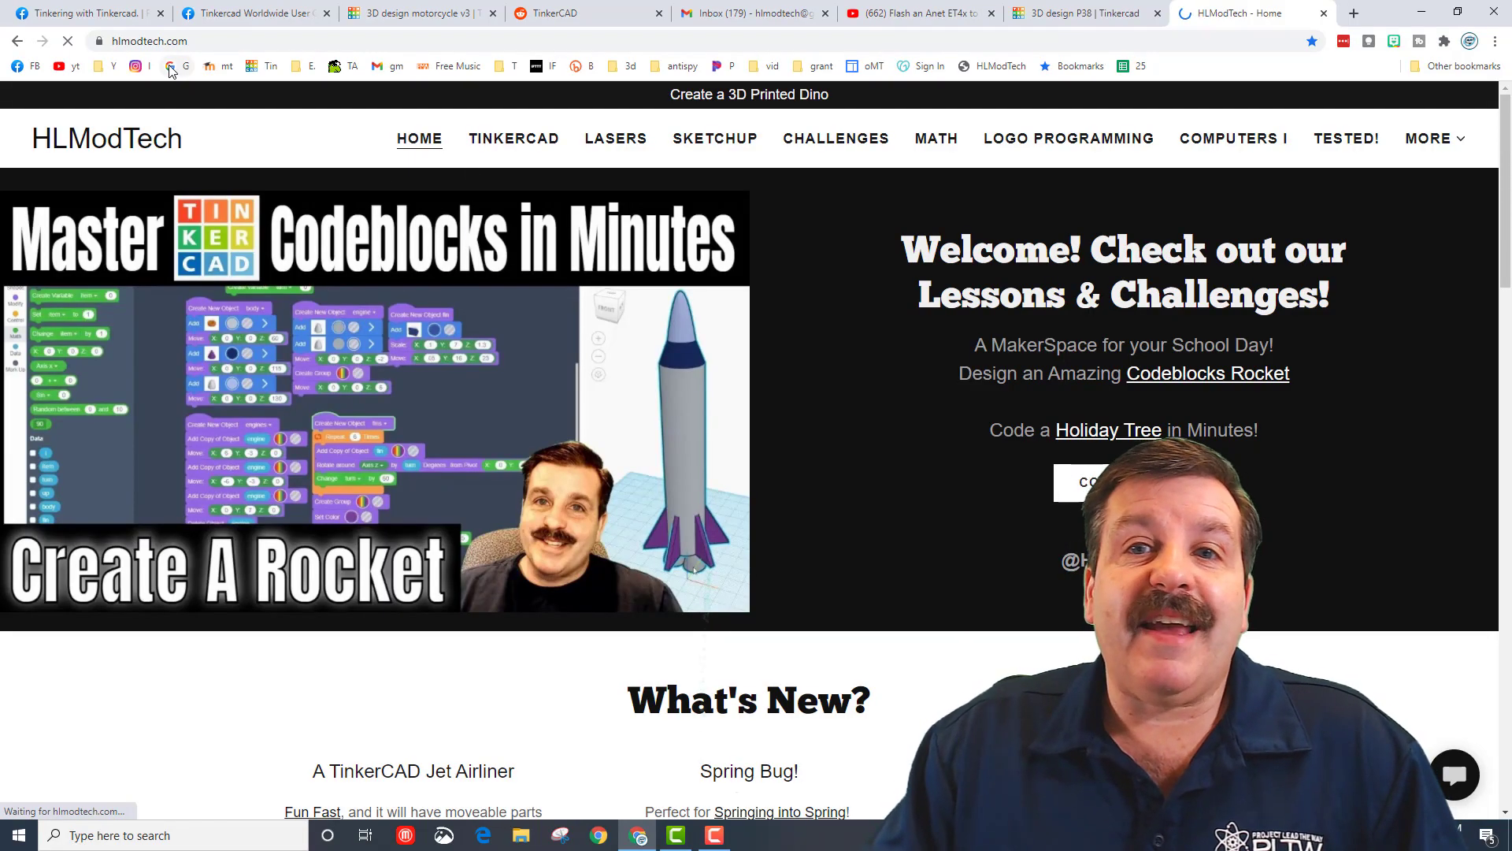
Paste the motorcycle link into the HLModTech Showcase contact message, then return to P38.
{"action": "left_click", "coordinate": [513, 138]}
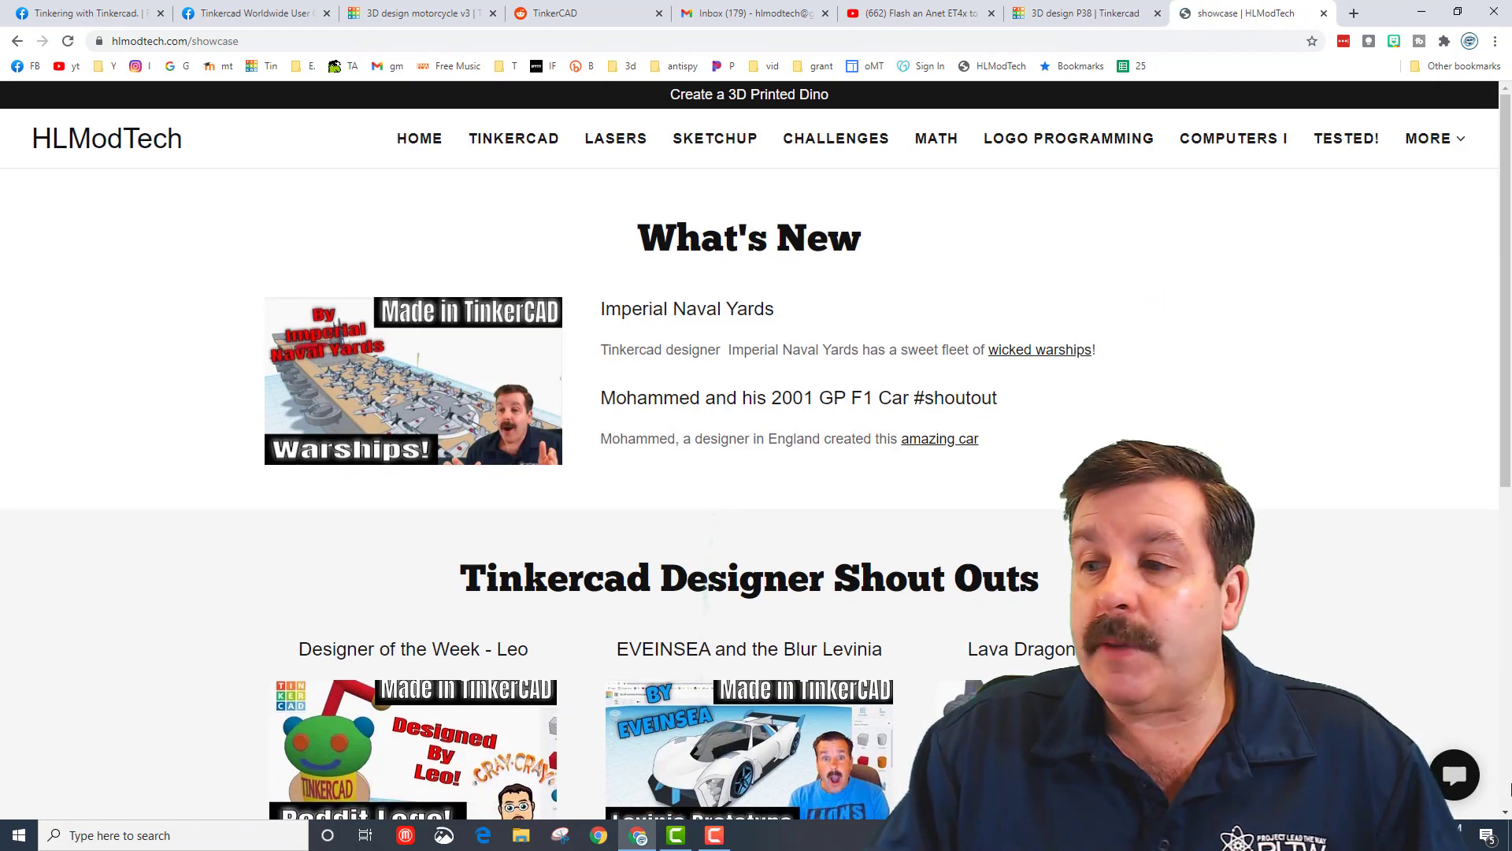
{"action": "left_click", "coordinate": [1455, 774]}
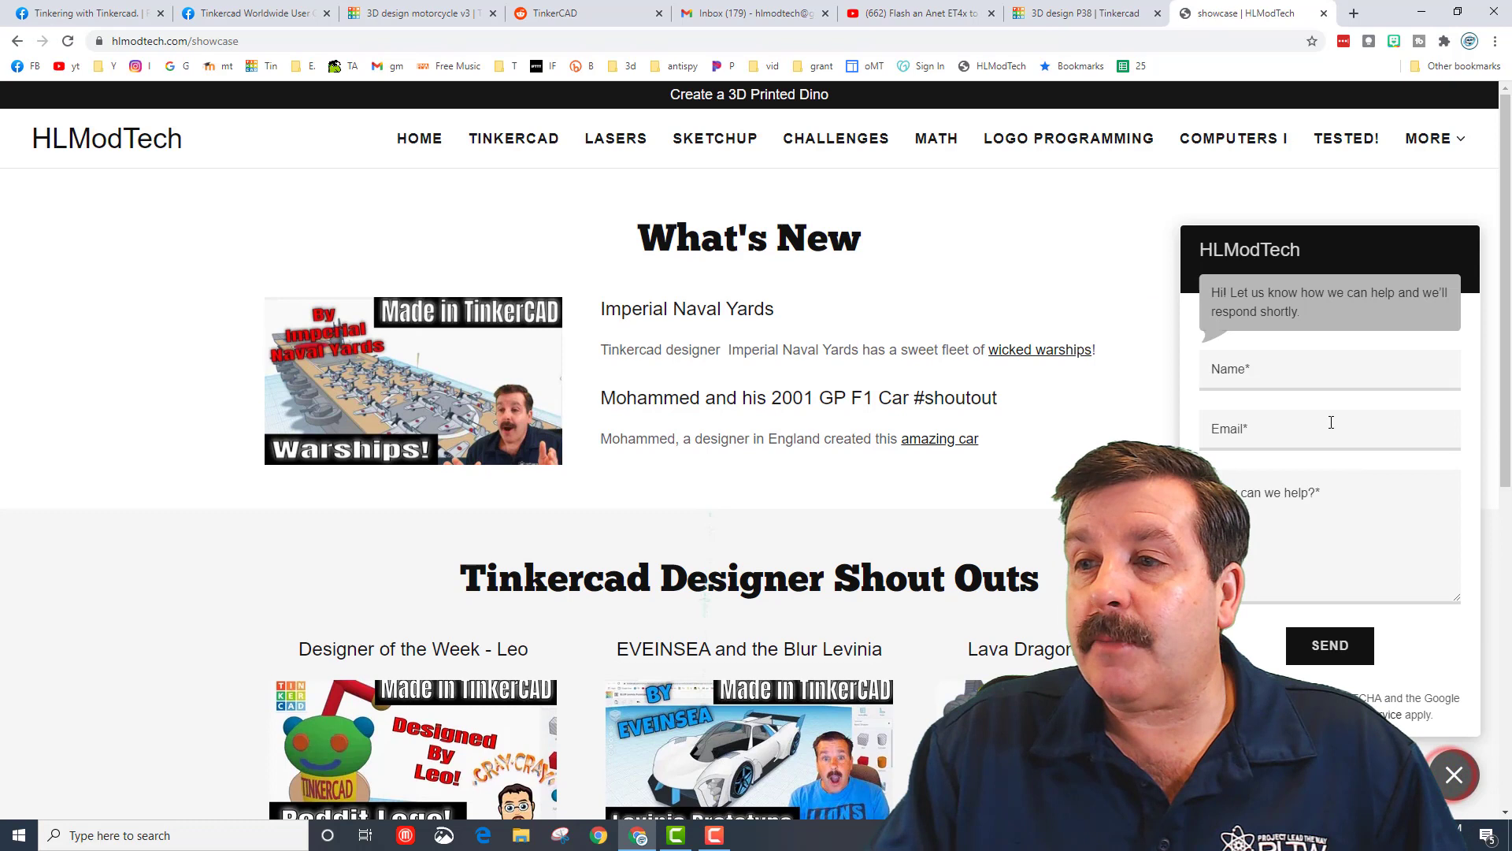
{"action": "left_click", "coordinate": [1309, 538]}
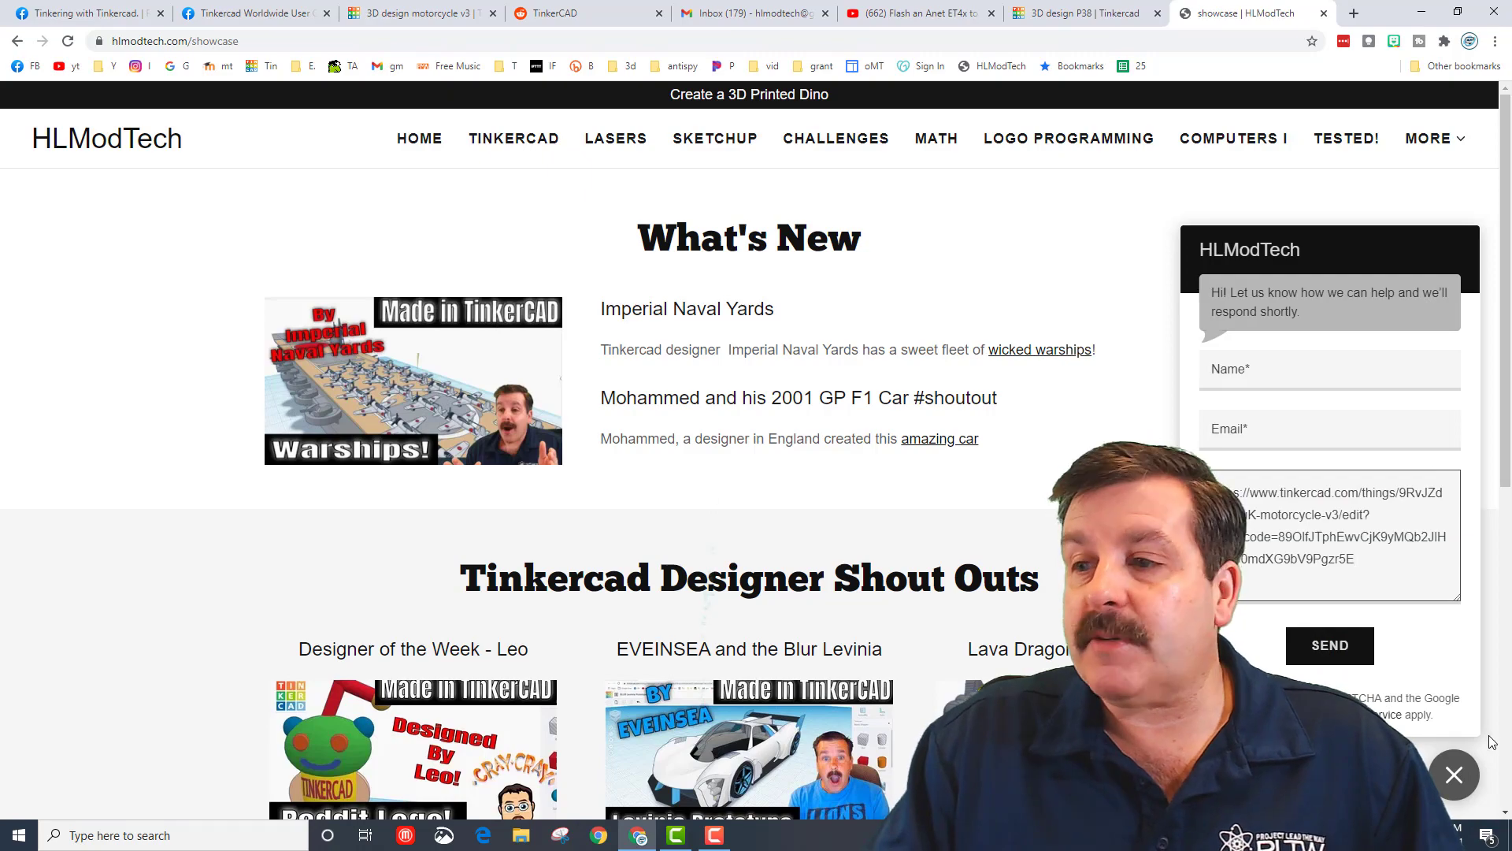
{"action": "left_click", "coordinate": [82, 13]}
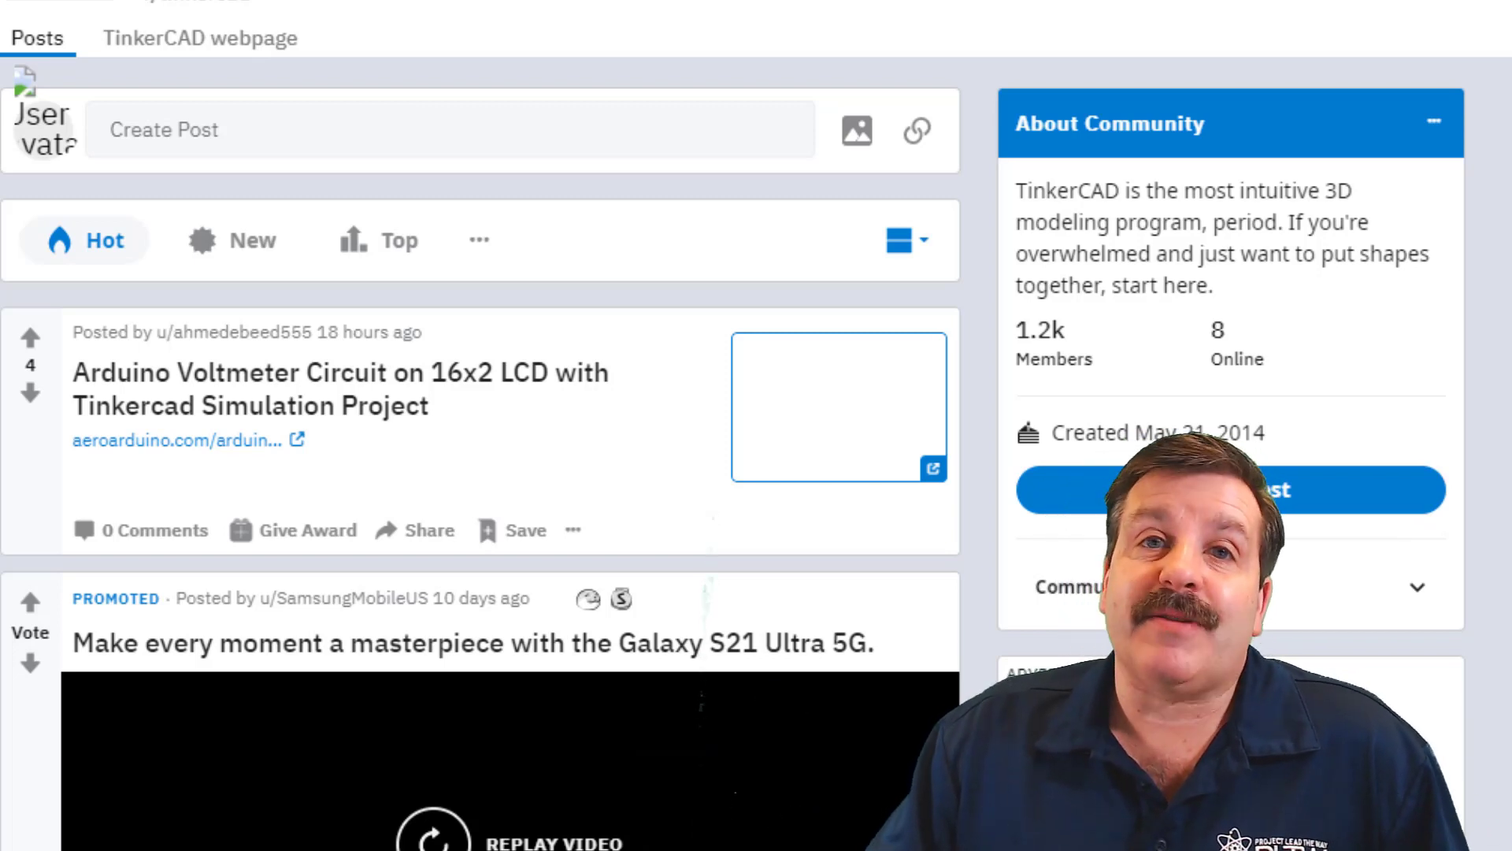
{"action": "left_click", "coordinate": [1080, 13]}
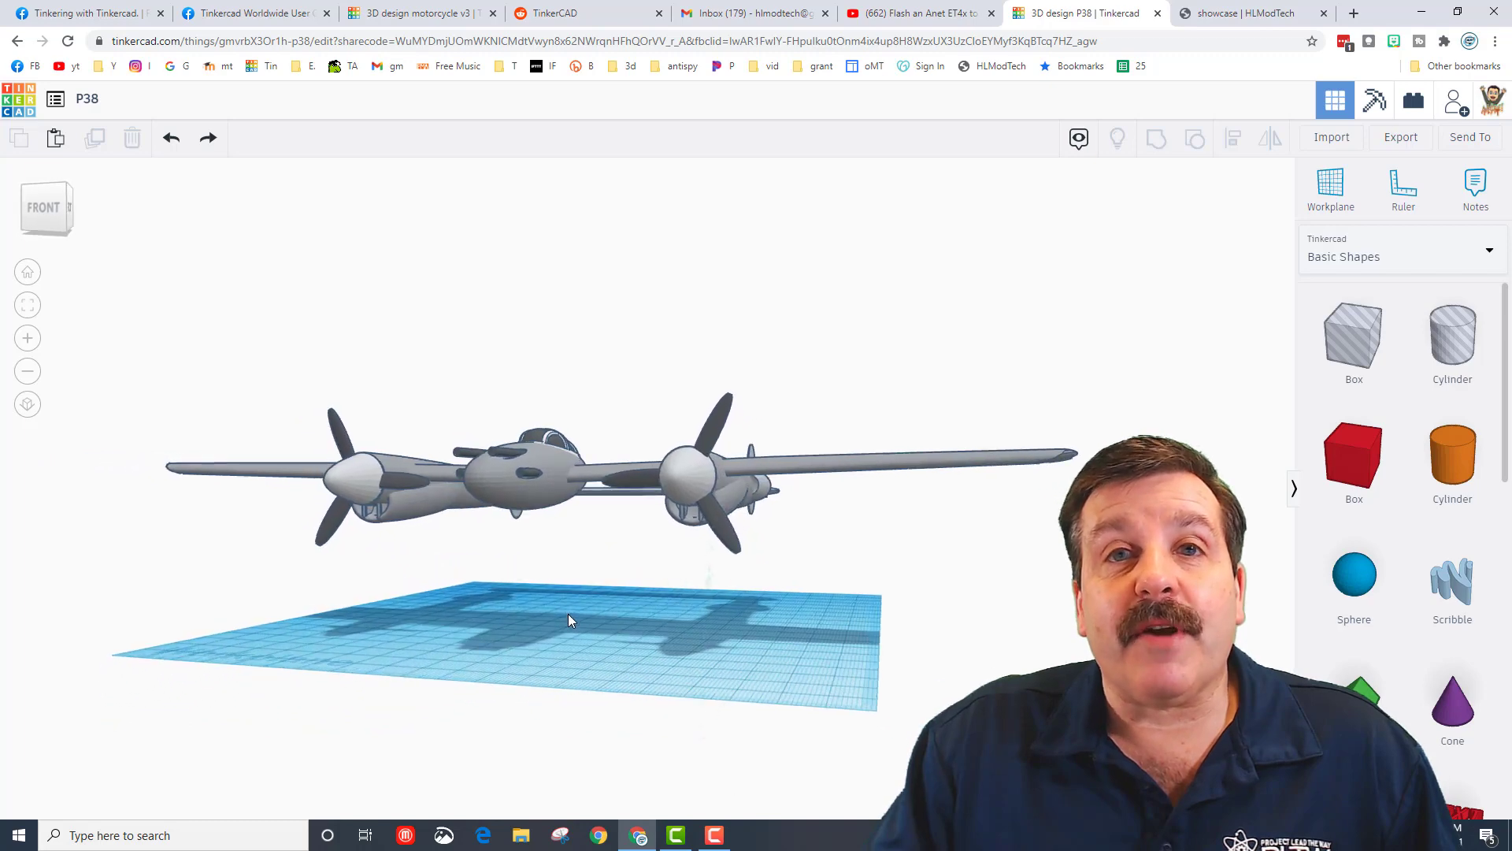